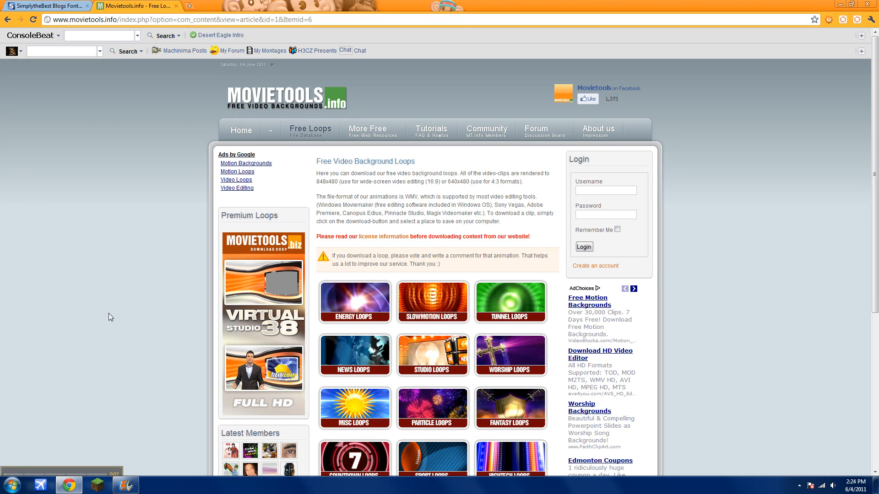
mouse_move(91, 72)
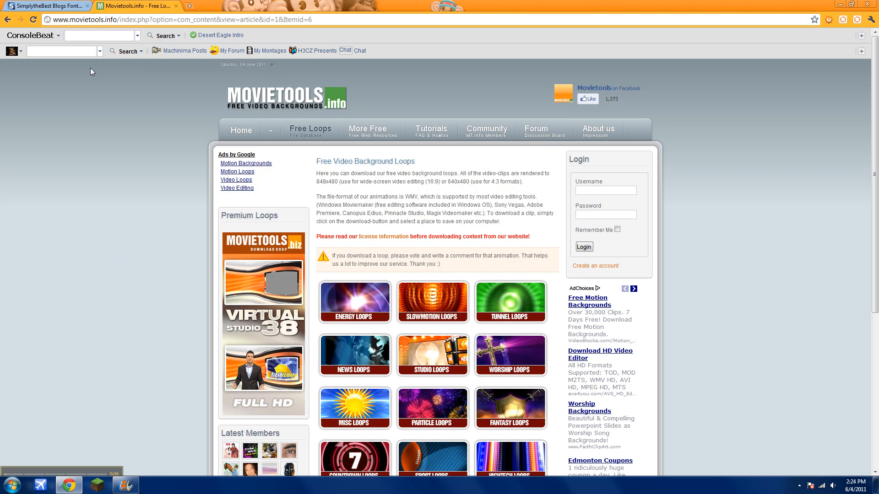
Browse to the Energy Loops gallery on Movietools.info, then switch to the SimplytheBest tab
click(100, 36)
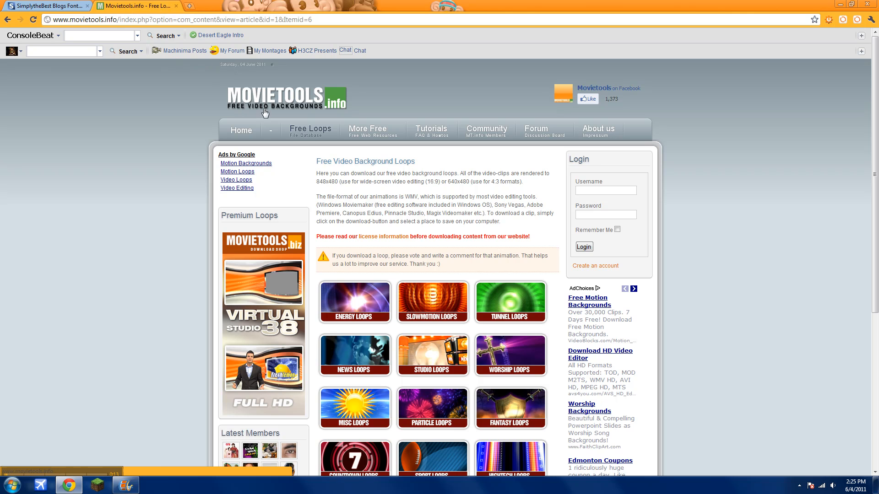
scroll(down, 3)
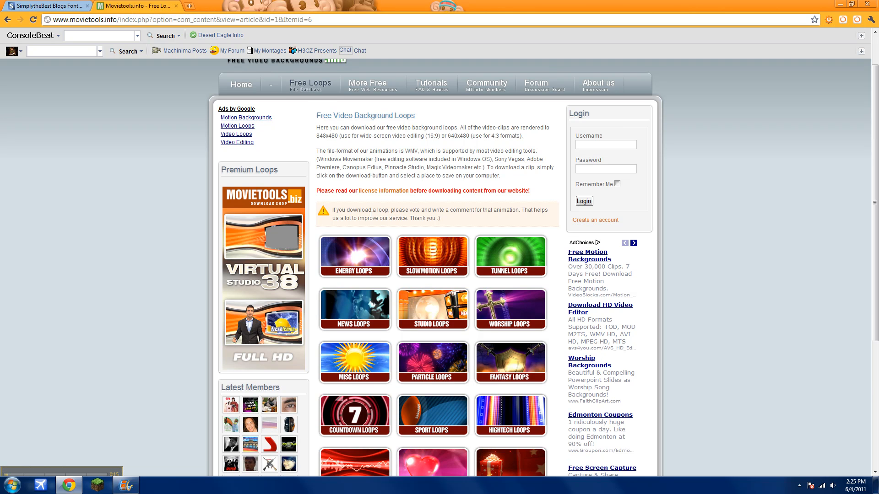
scroll(down, 3)
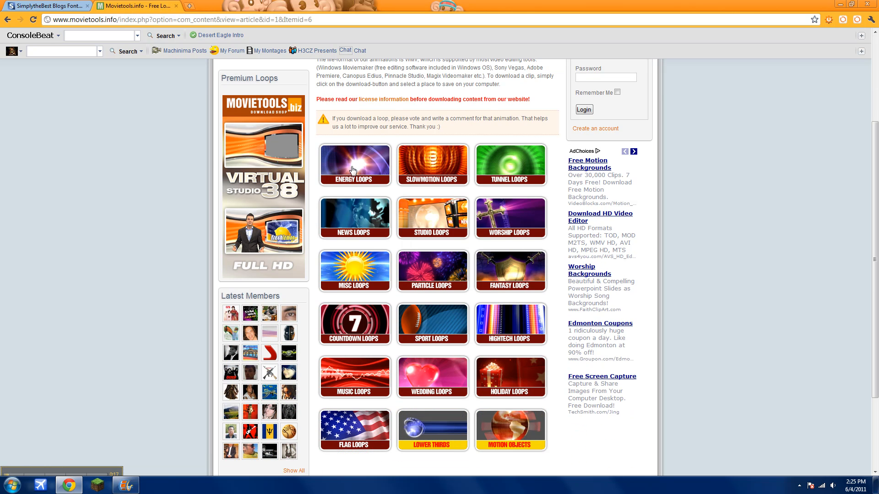
click(355, 271)
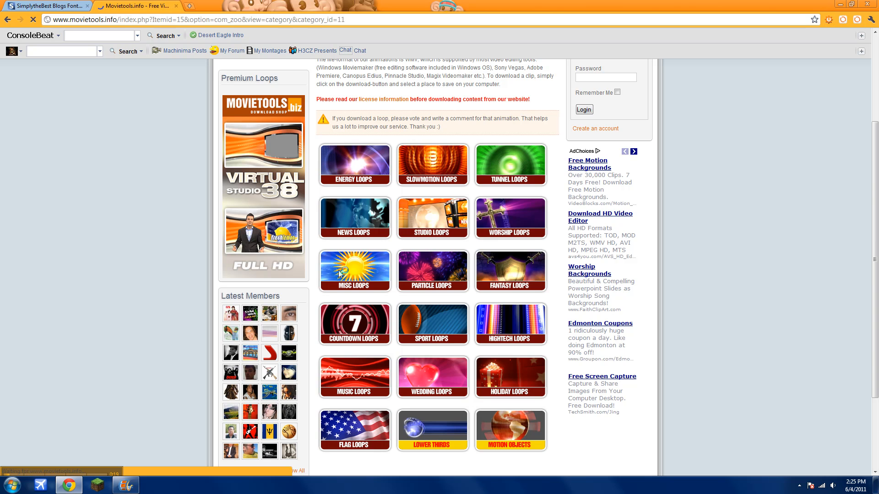
click(354, 165)
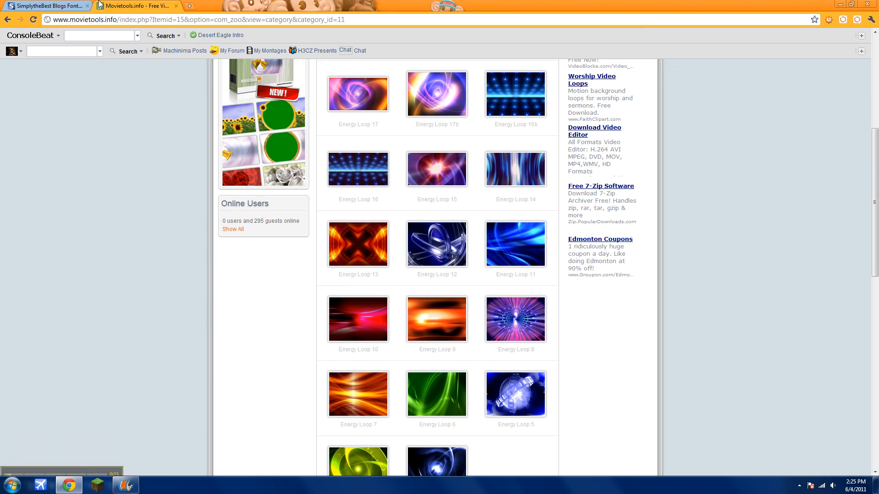
click(45, 5)
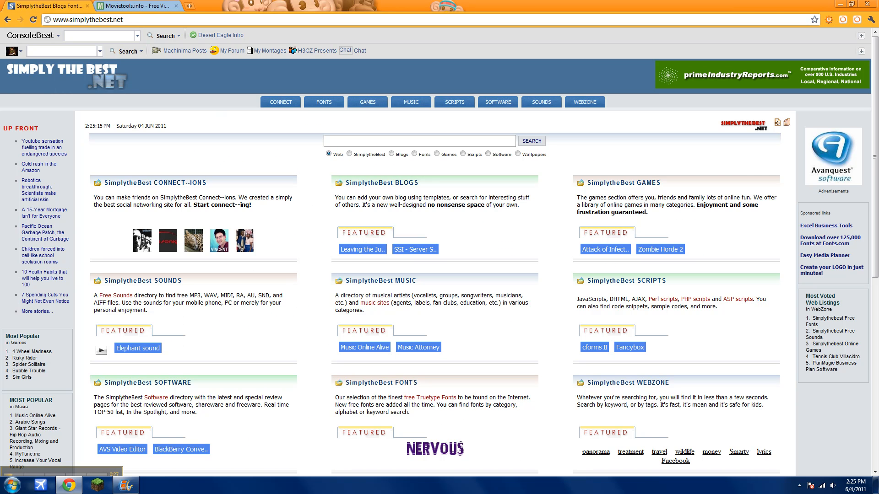
mouse_move(339, 77)
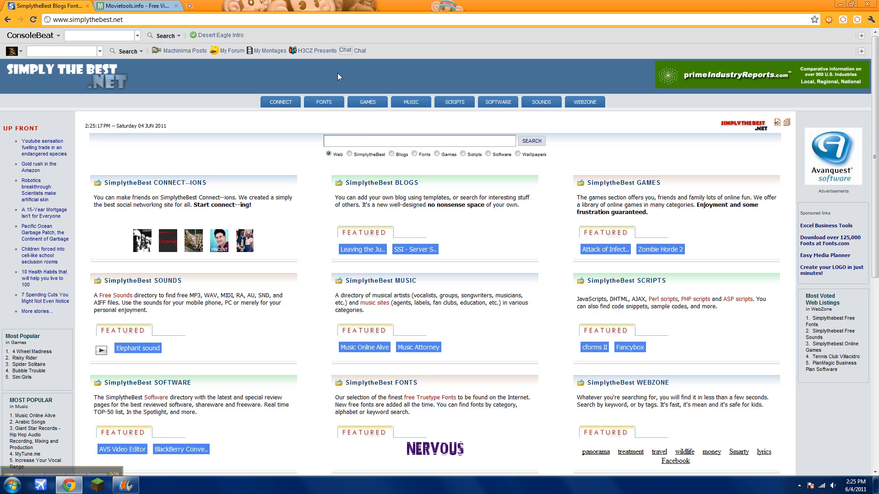
mouse_move(413, 164)
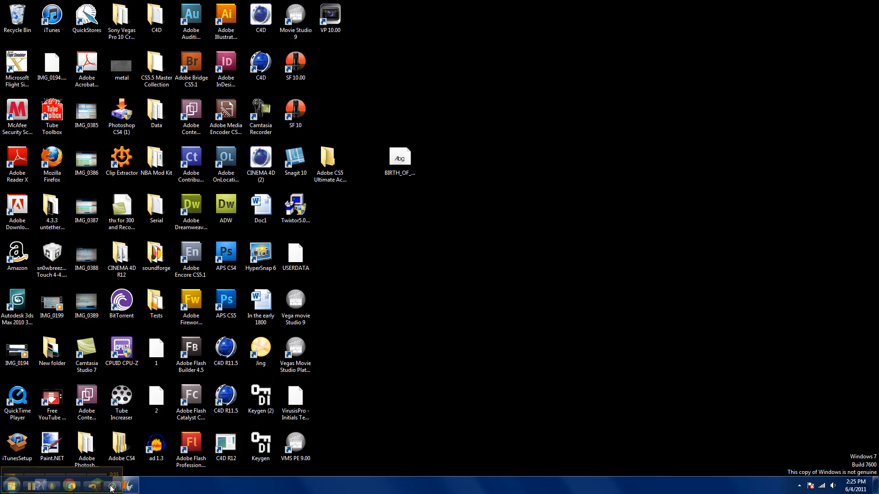
Add the purple energy loop clip from Recently Changed files to the Movie Maker storyboard
click(129, 486)
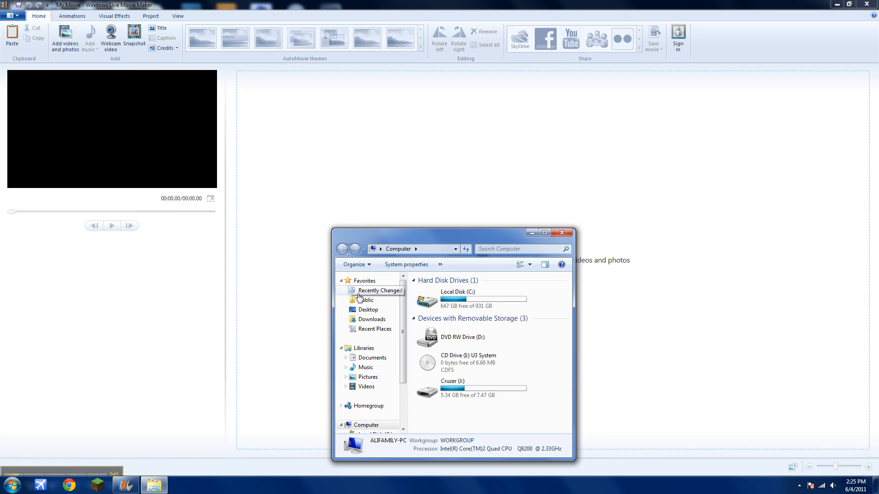
click(381, 290)
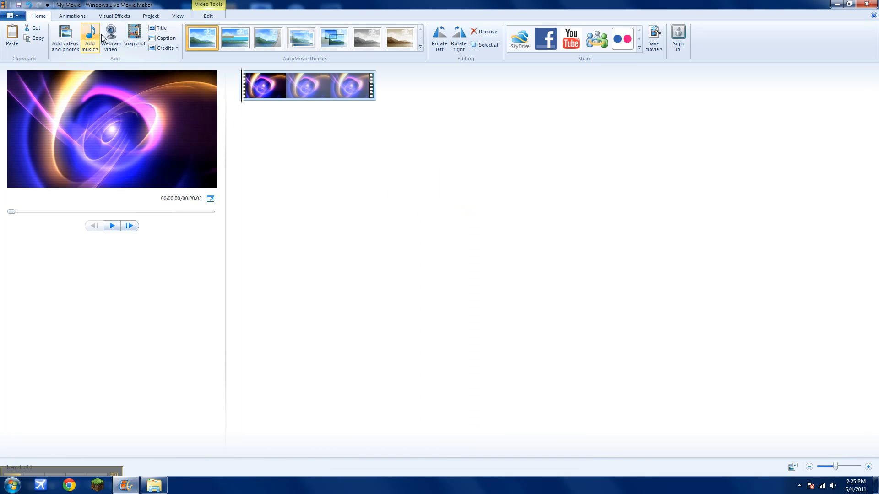
Caption the clip with 'oJailBreaKz' in the BIRTH OF A H... font at size 72
click(161, 28)
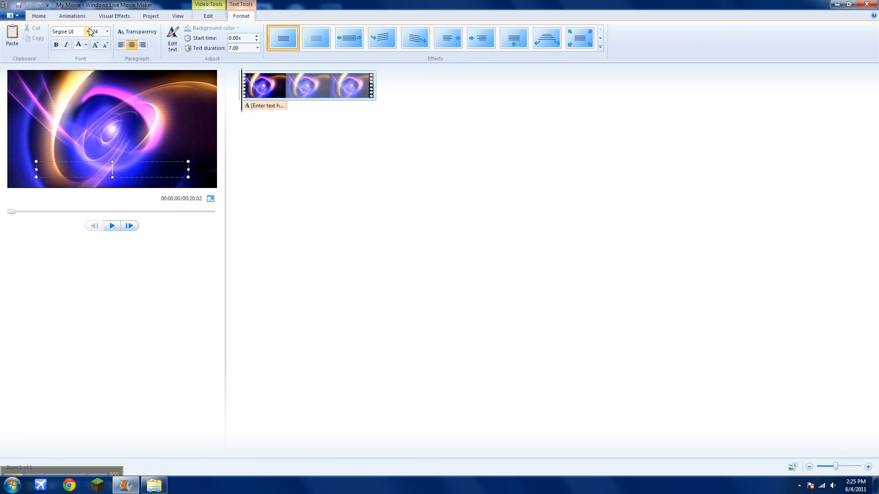
click(106, 31)
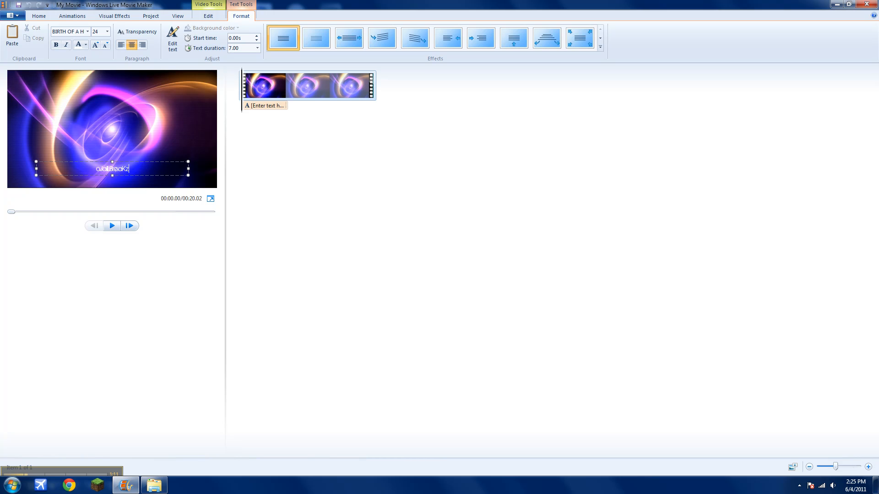
double_click(112, 168)
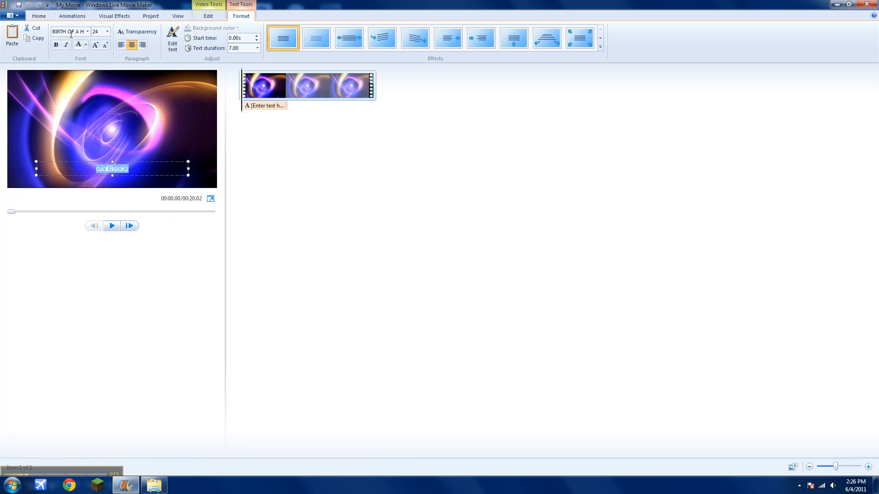
click(98, 31)
text(72)
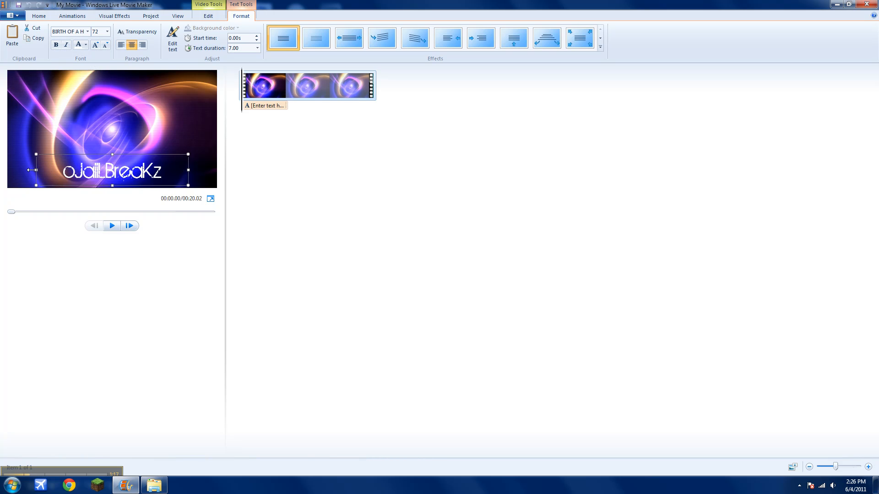
Widen and position the caption box so 'oJailBreaKz' sits centered in the frame
drag(34, 171, 218, 171)
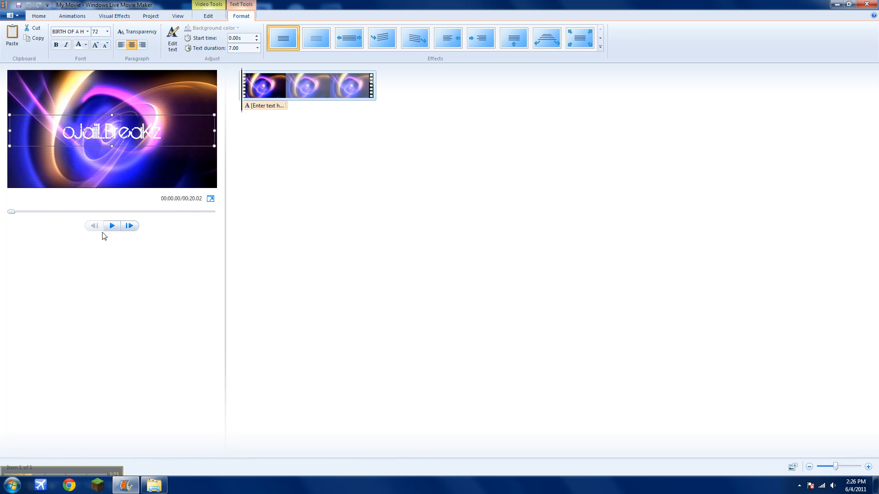
click(111, 226)
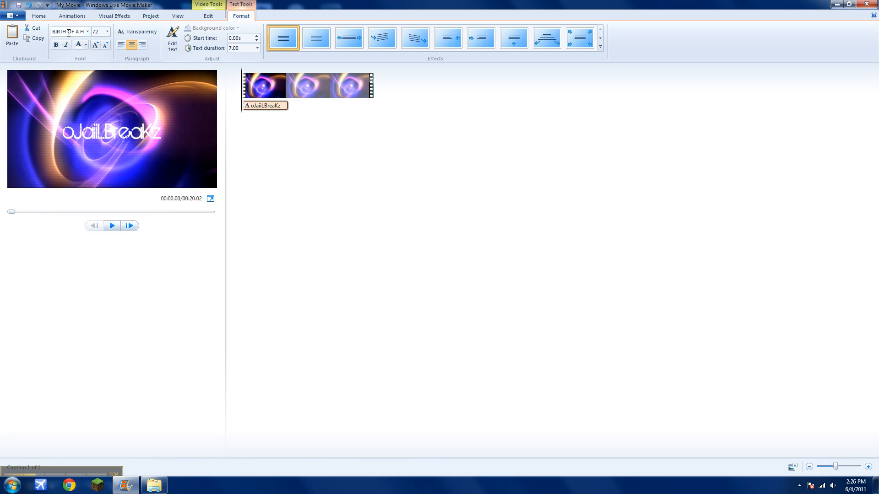
mouse_move(209, 47)
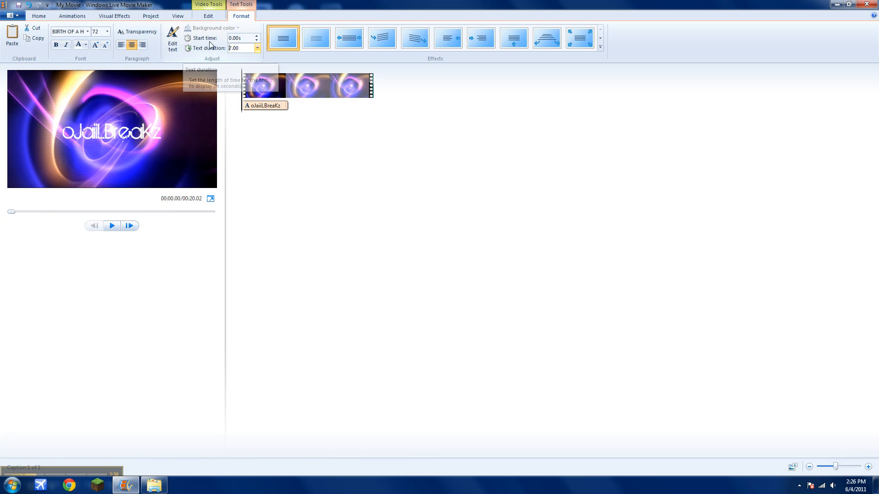
Set the caption's text duration to 20.00 seconds and preview playback
click(240, 47)
text(20)
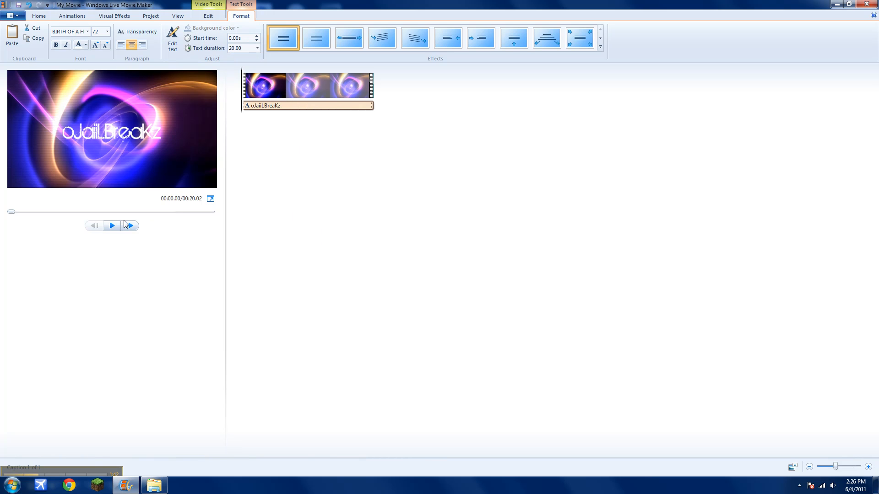
click(112, 225)
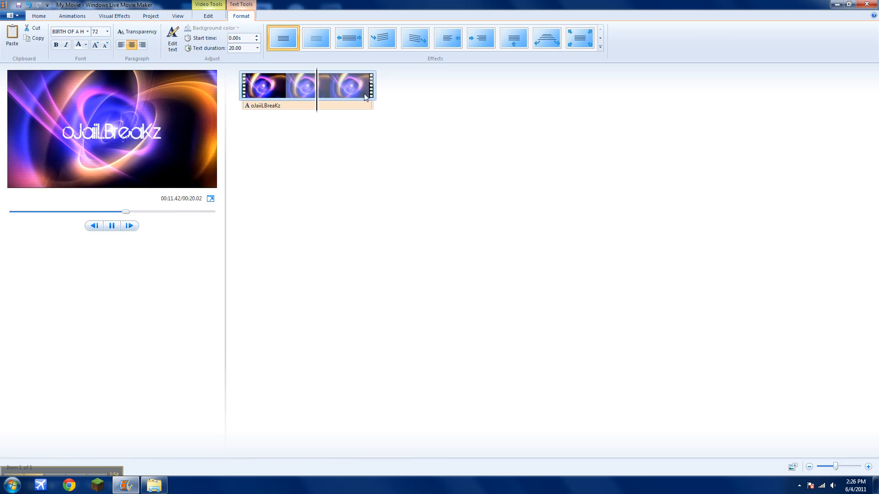
click(207, 16)
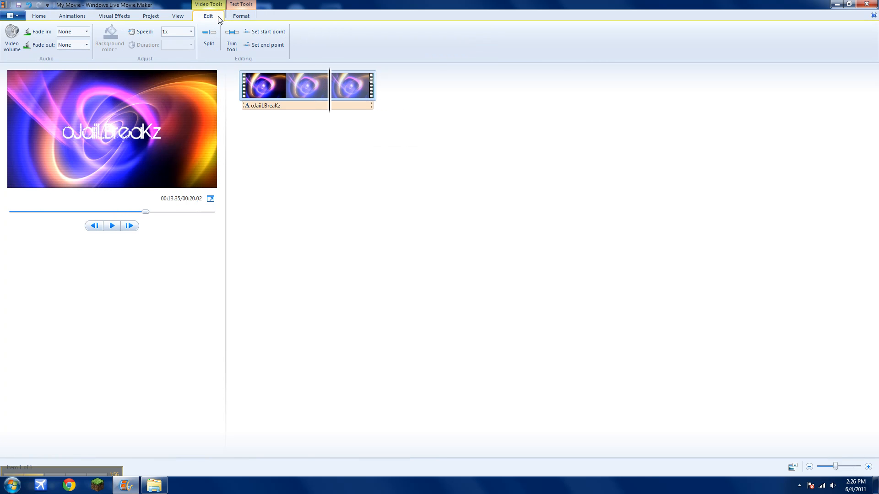
Trim the energy loop clip to a 10-second end point and save the trim
click(231, 46)
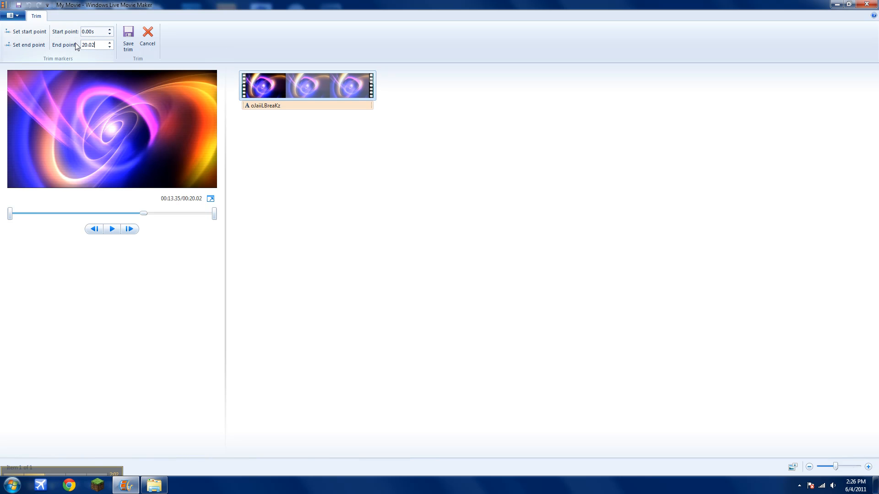
text(10)
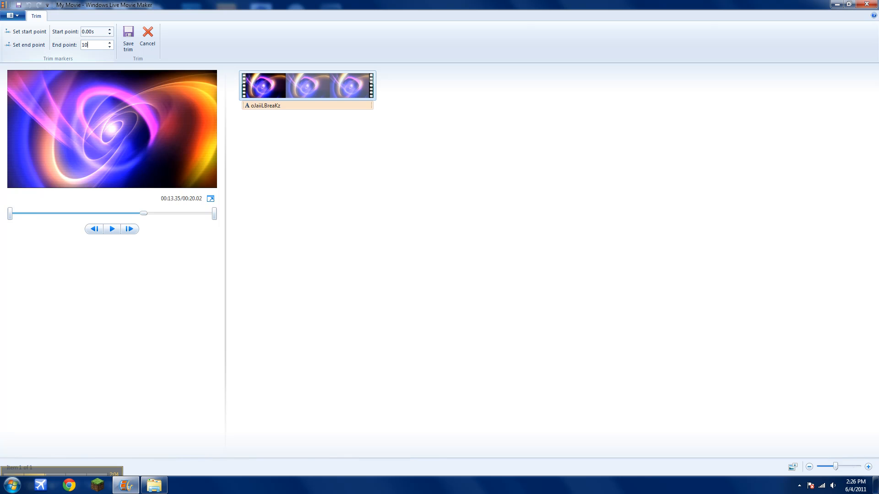
drag(143, 213, 112, 213)
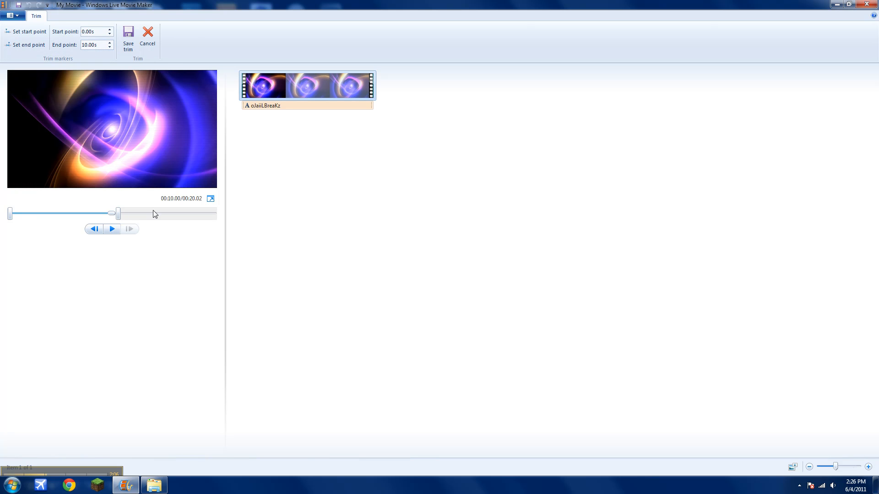
click(128, 40)
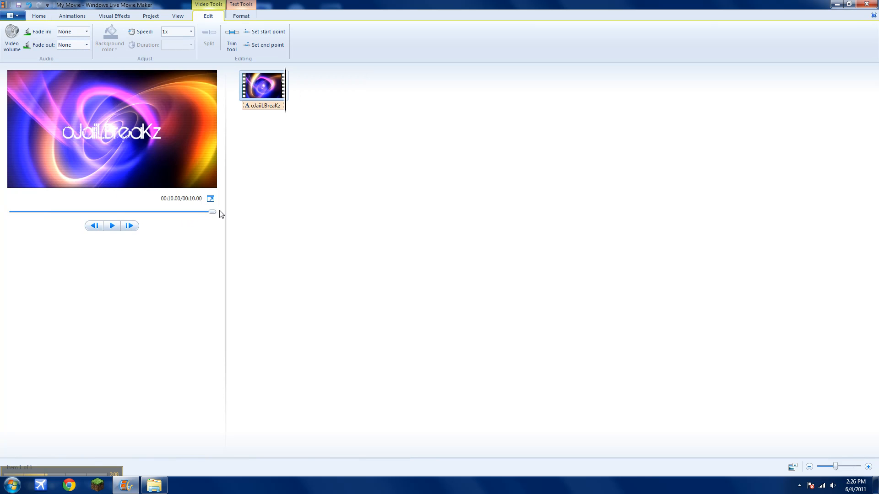
Open the Music folder inside the iTunes Media library in Explorer
click(112, 226)
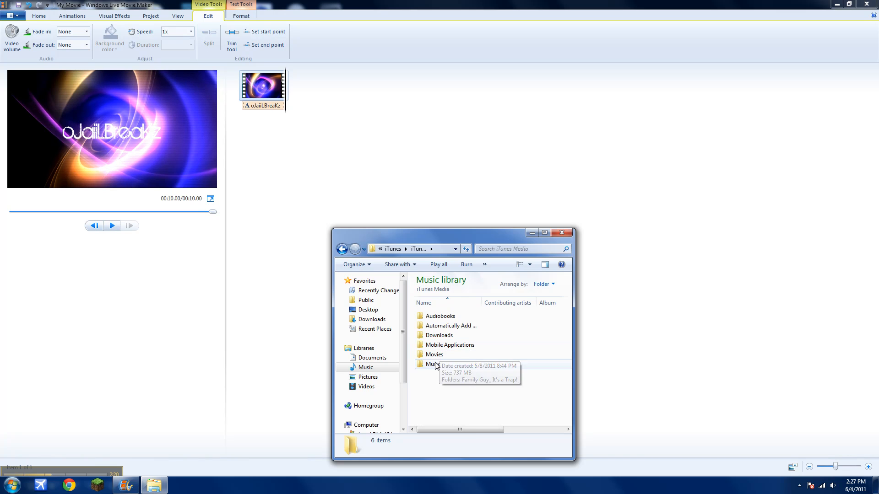
double_click(433, 363)
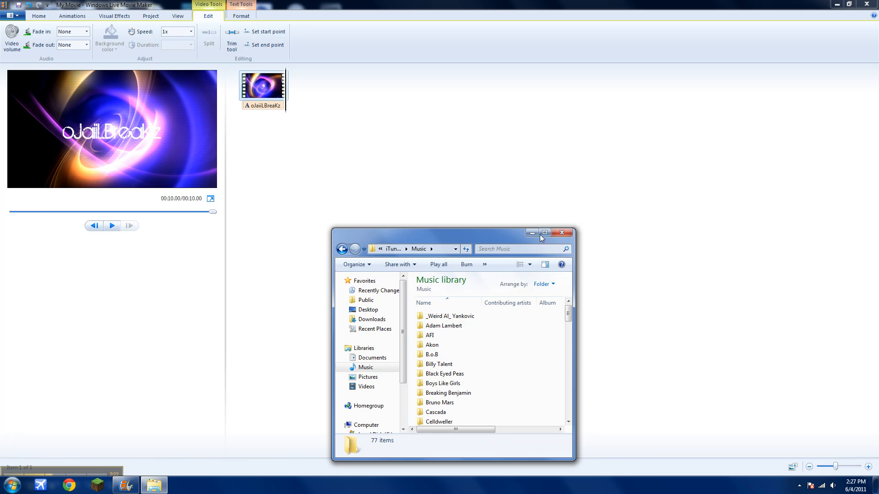